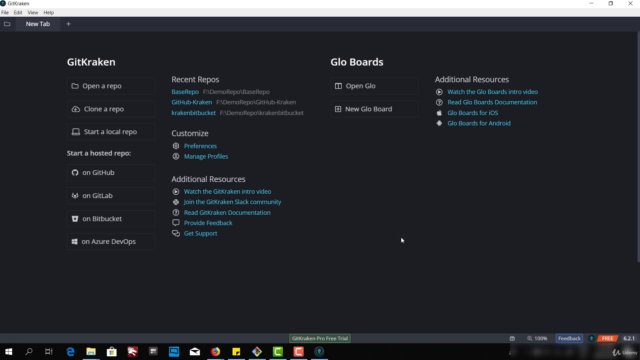
mouse_move(402, 244)
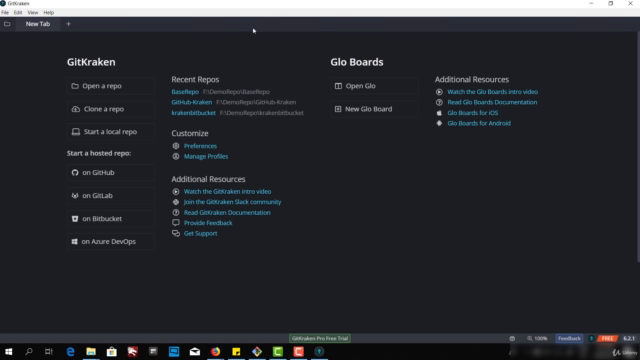
mouse_move(250, 48)
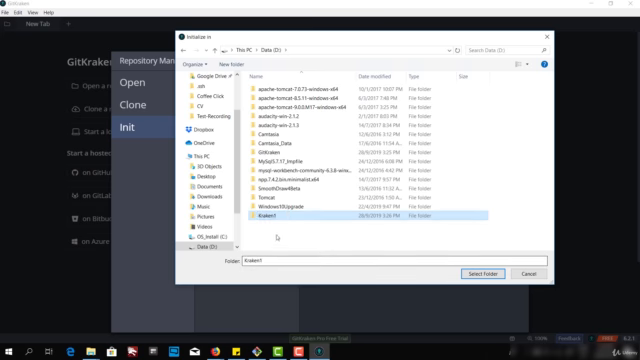
Confirm the parent folder and name the new local repository 'Kraken'
left_click(478, 272)
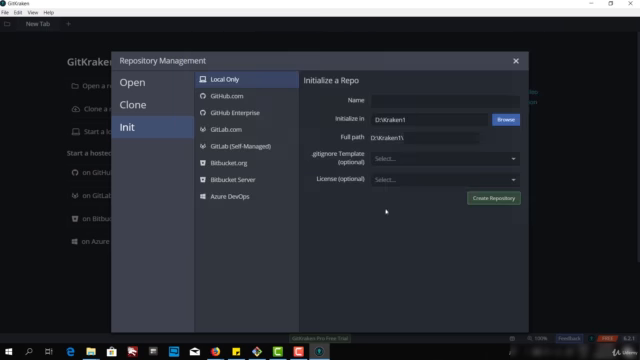
left_click(444, 100)
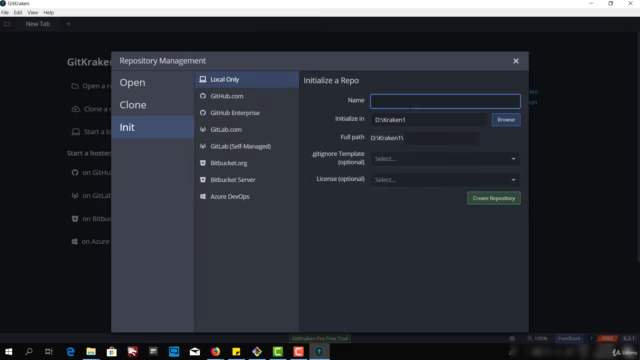
type("Kraken")
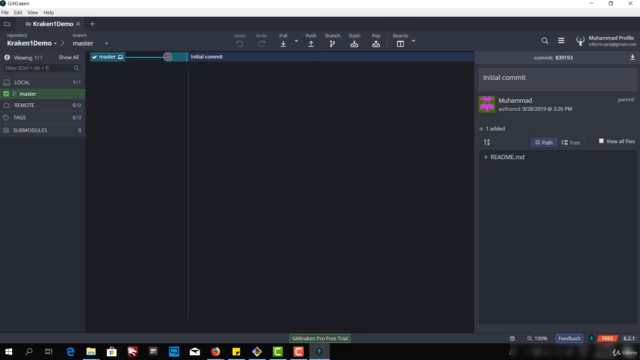
mouse_move(132, 144)
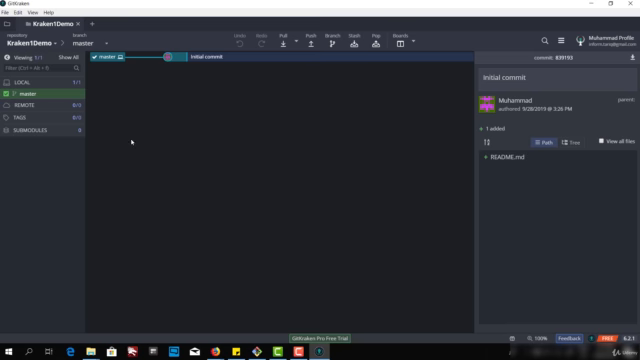
mouse_move(132, 144)
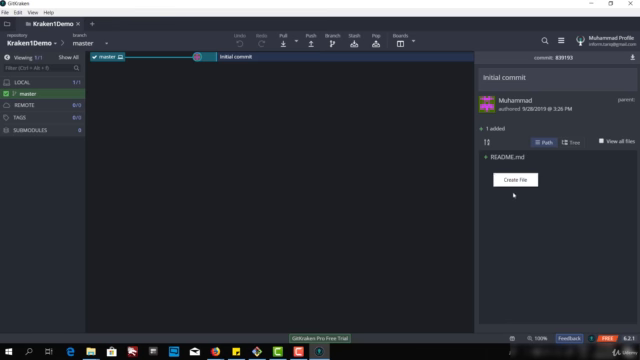
Dismiss the context menu on README.md in the initial commit's file list
left_click(514, 180)
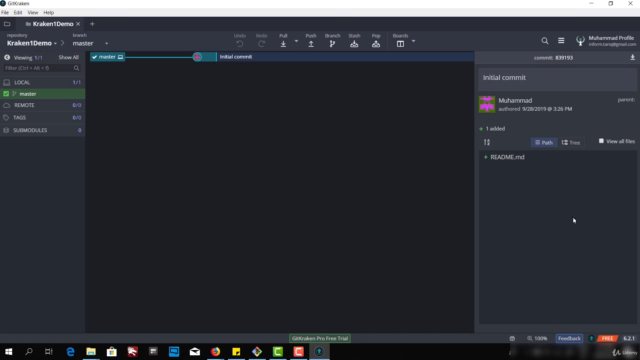
mouse_move(578, 218)
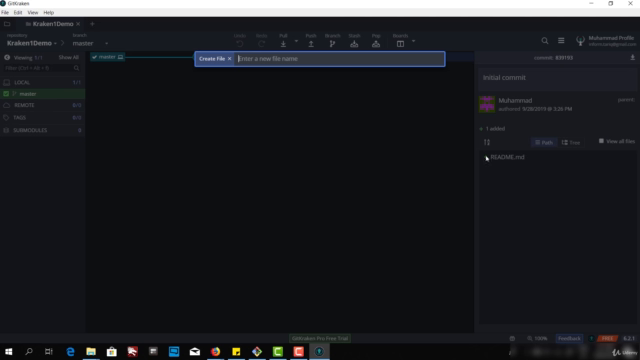
Create a file named File1 and write the text 'My first' in it
type("File1")
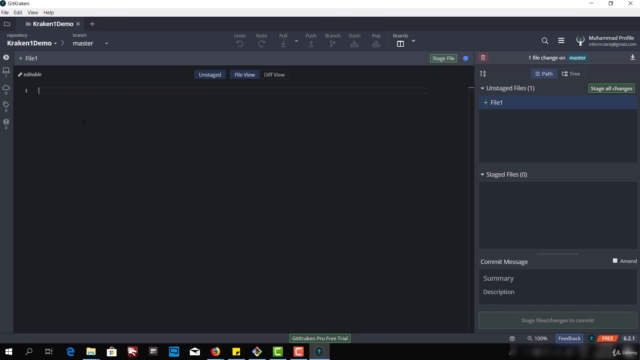
type("My first commit.")
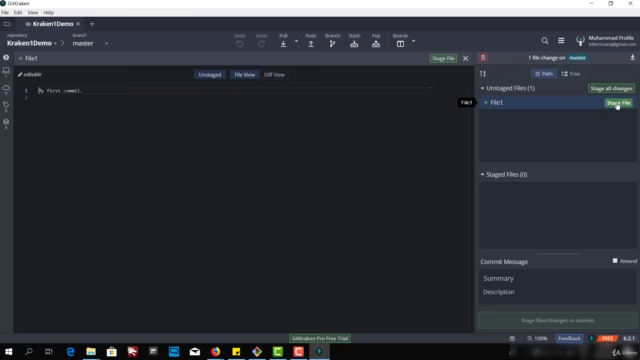
Stage File1 and enter 'First Commit' as the commit summary
left_click(588, 104)
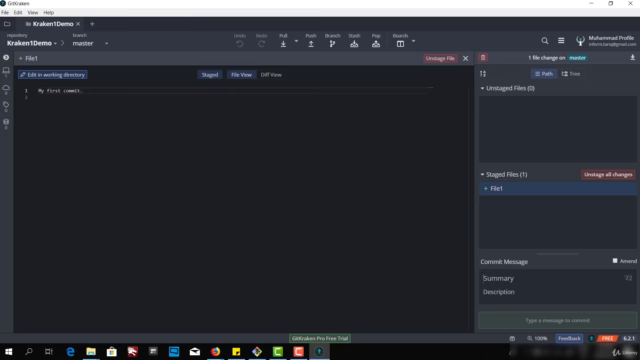
type("Commit")
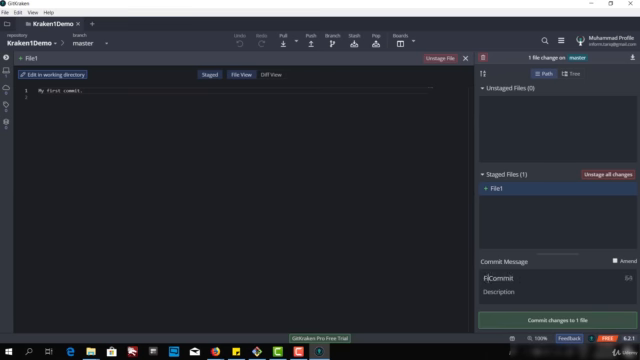
type("First Commit")
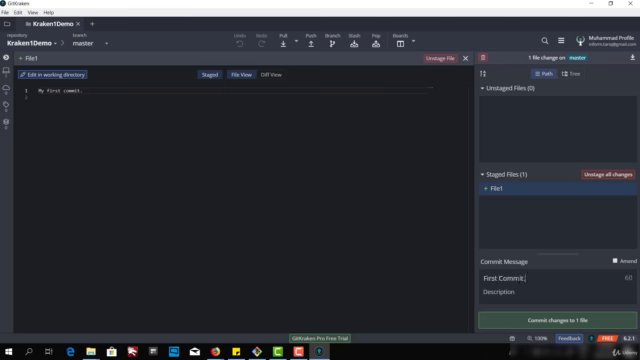
mouse_move(564, 308)
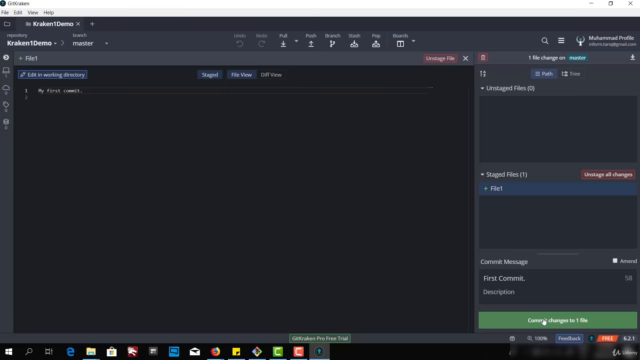
Commit staged File1 as 'First Commit' and review the initial commit's details
left_click(540, 290)
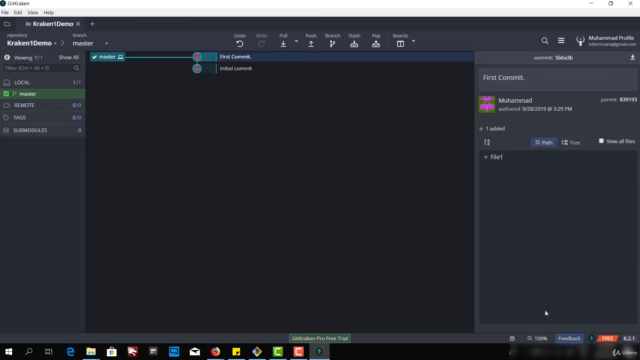
mouse_move(228, 60)
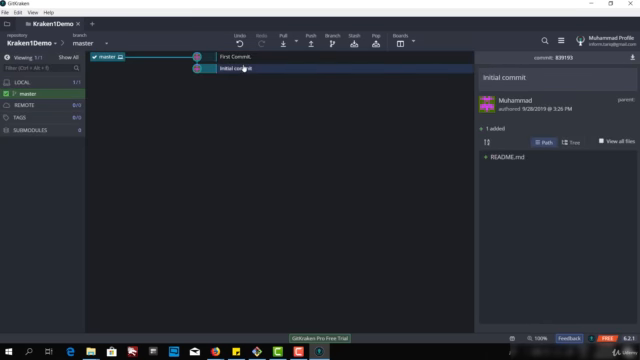
mouse_move(242, 76)
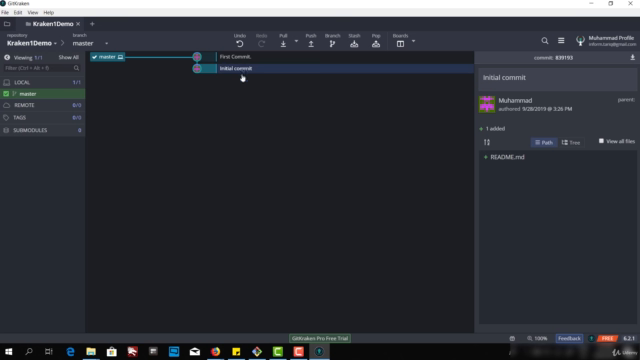
left_click(230, 56)
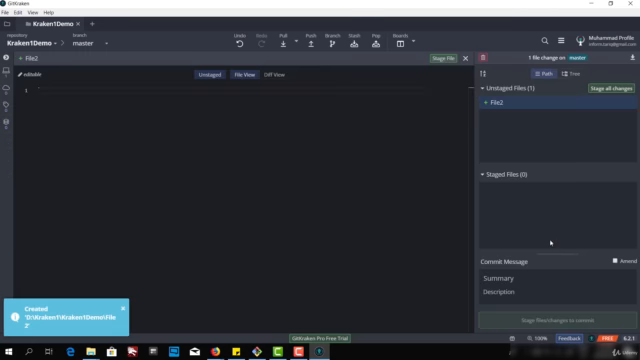
mouse_move(550, 244)
type("This is file 2 first")
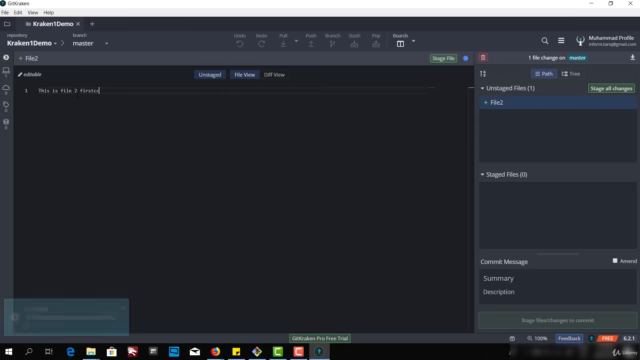
Write a line of text containing 'commit' in File2
type("commit")
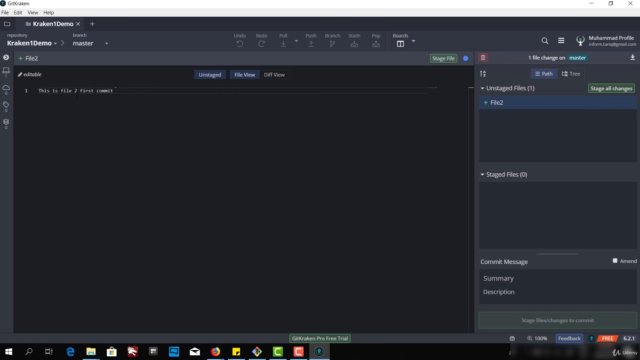
mouse_move(620, 104)
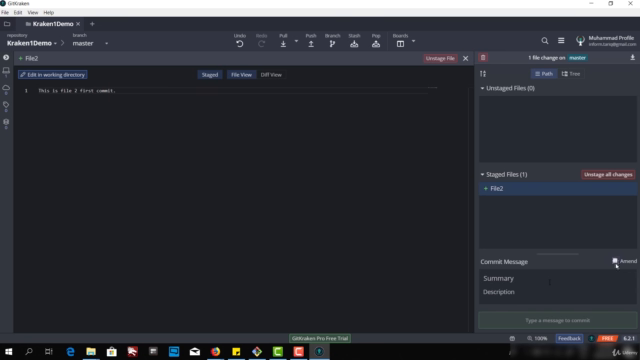
mouse_move(614, 264)
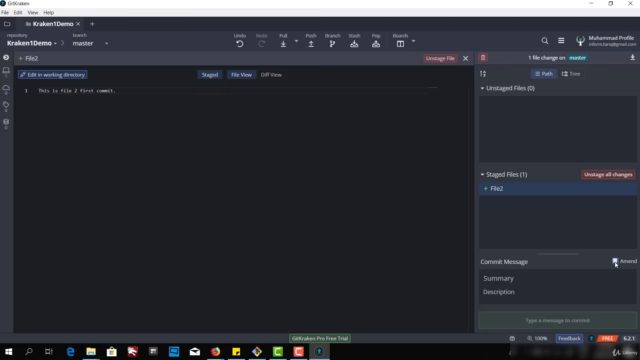
Enable Amend and extend the summary toward 'First Commit with 2 files'
left_click(616, 260)
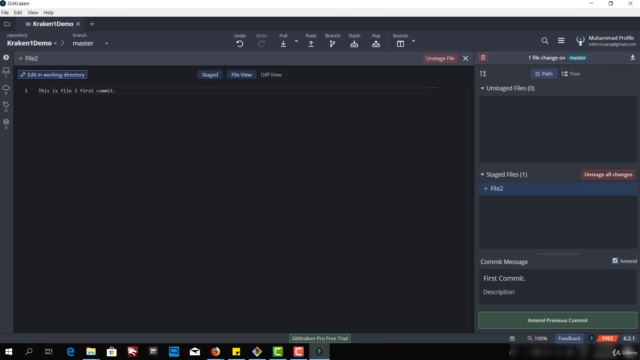
type("with 2 files")
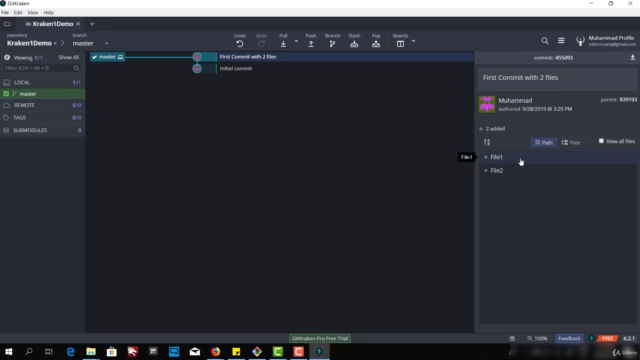
Inspect the amended 'First Commit with 2 files' to confirm File1 and File2 are included
left_click(240, 74)
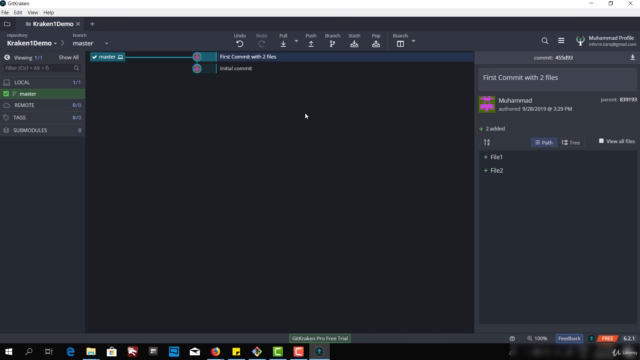
mouse_move(304, 116)
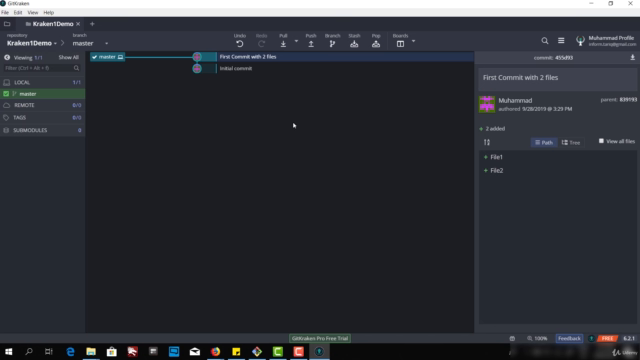